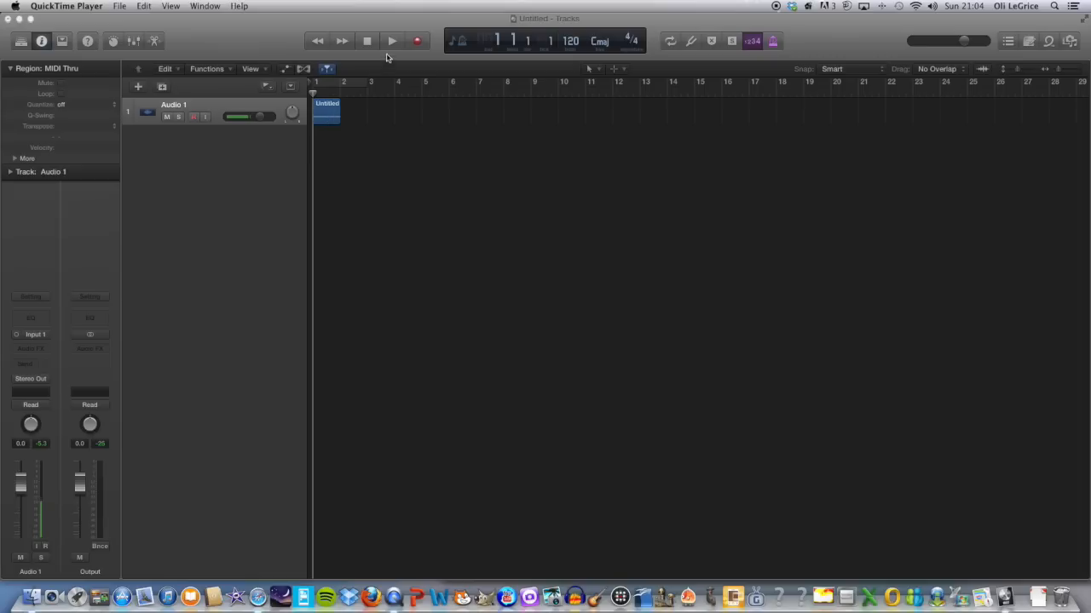
# Step: Play the song briefly, stop, and return the playhead to the beginning
pyautogui.click(392, 41)
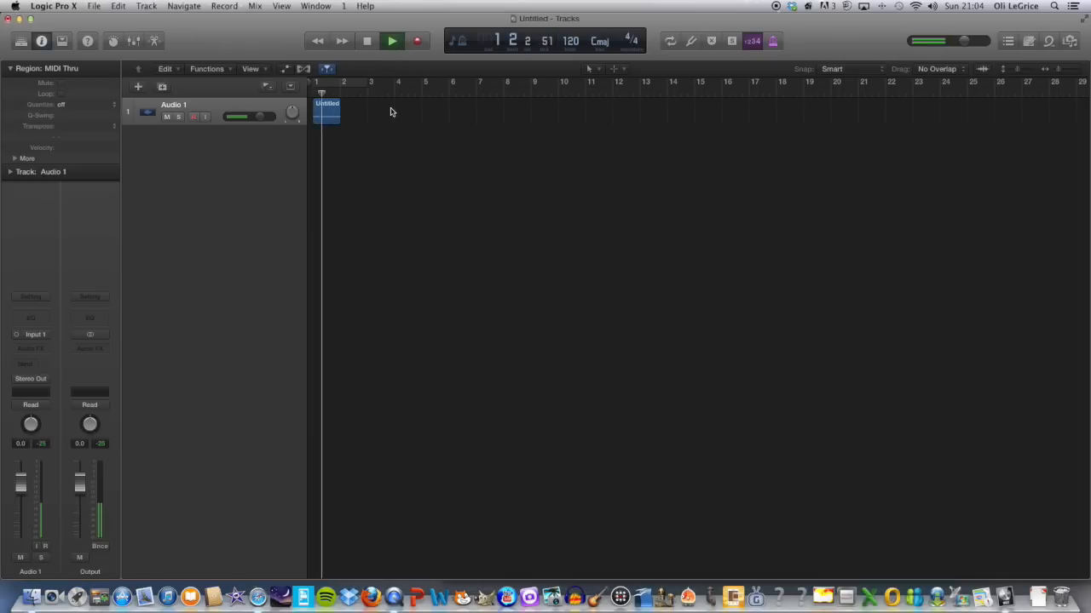
pyautogui.click(366, 41)
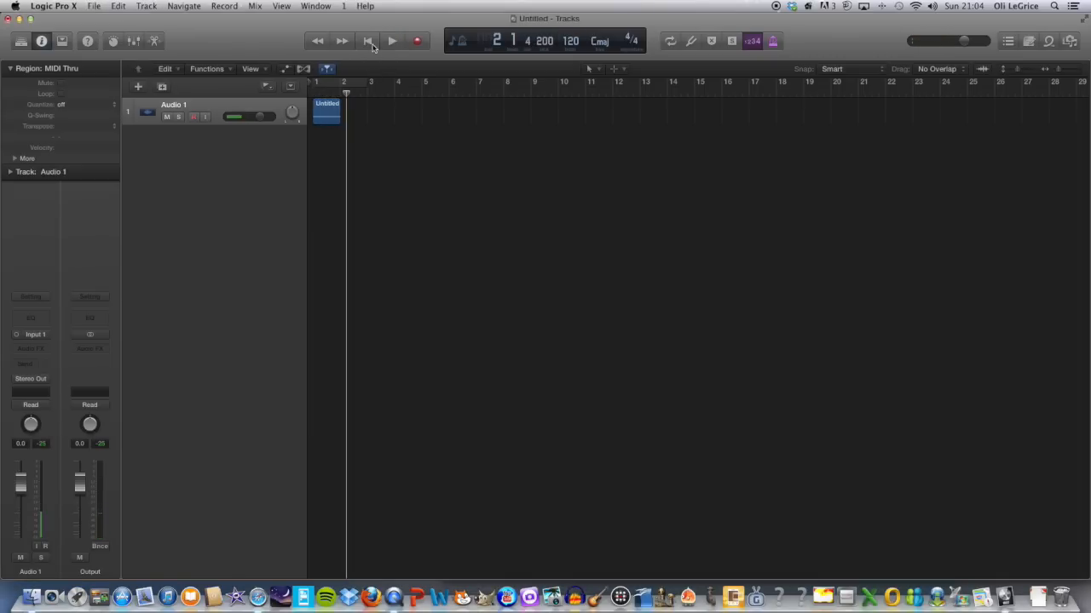
pyautogui.click(366, 41)
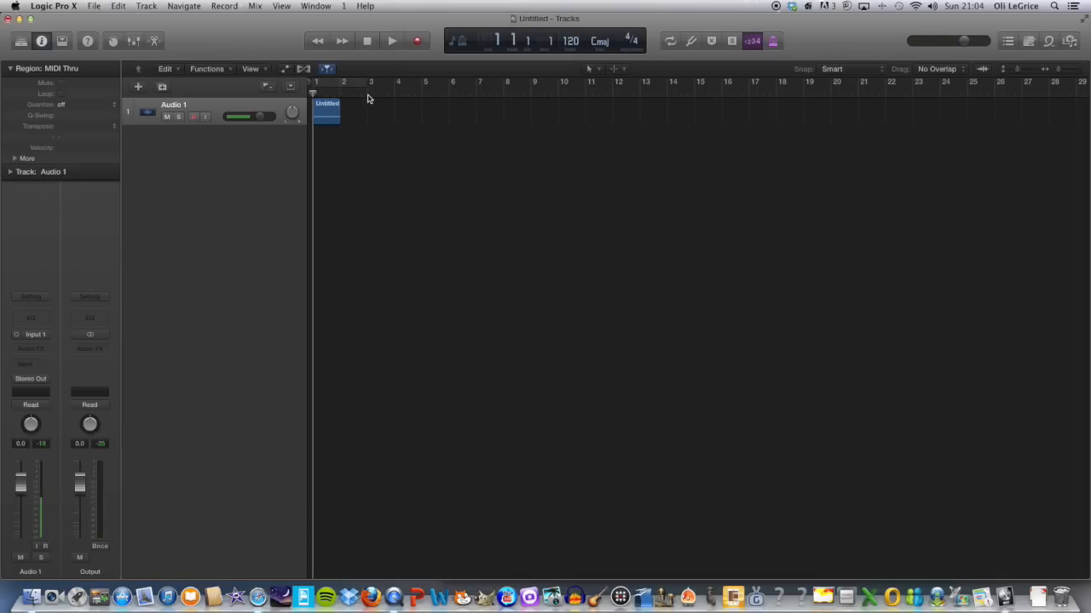
pyautogui.moveTo(356, 89)
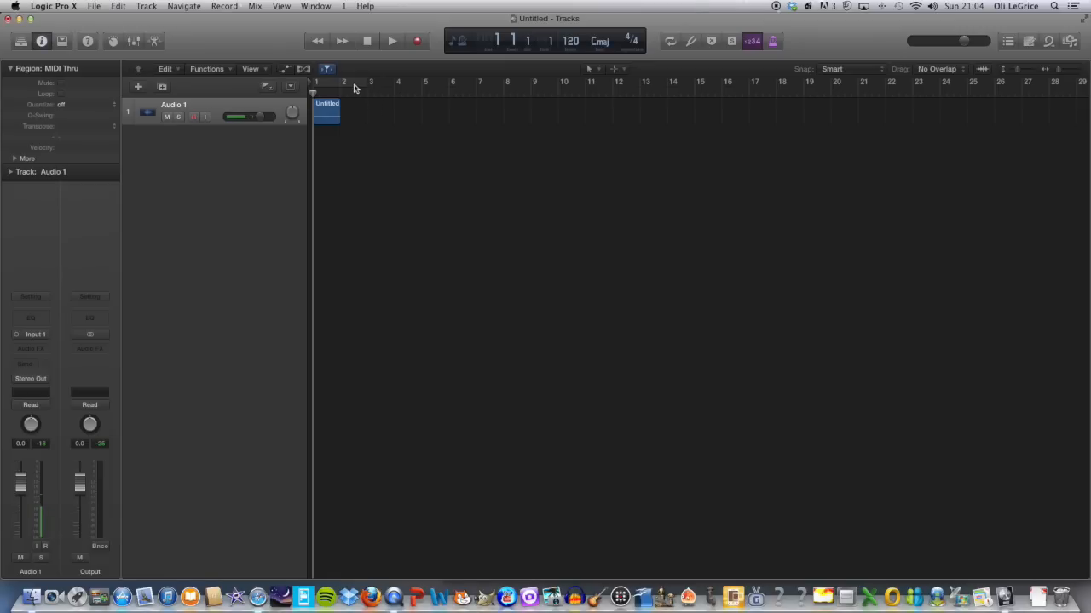
# Step: Drag a cycle range in the ruler and trim it to two bars, bar 1 to bar 3
pyautogui.moveTo(315, 82); pyautogui.dragTo(367, 82)
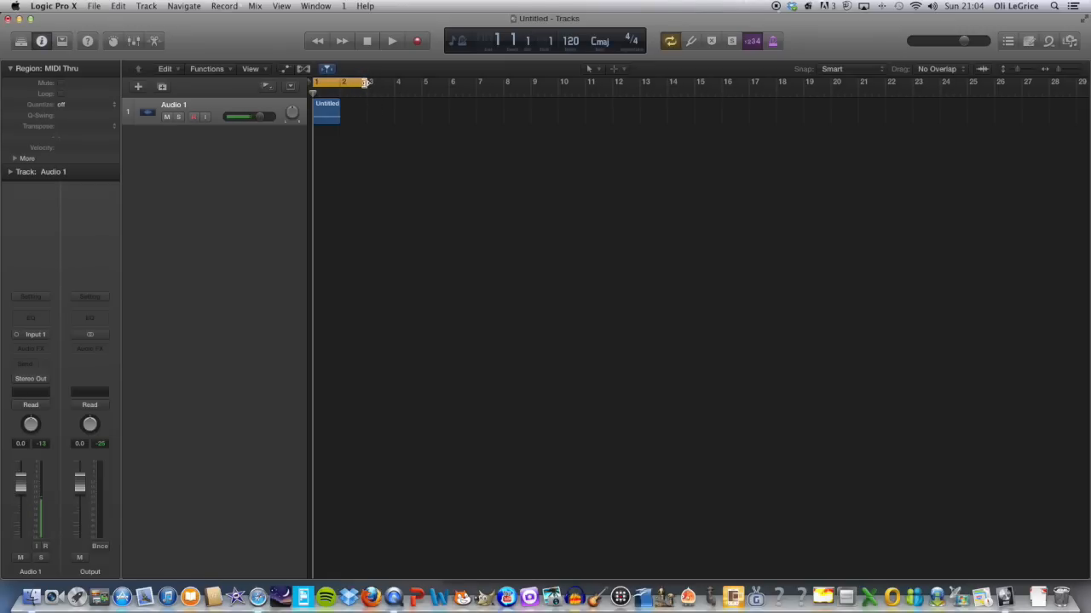
pyautogui.moveTo(327, 82); pyautogui.dragTo(400, 82)
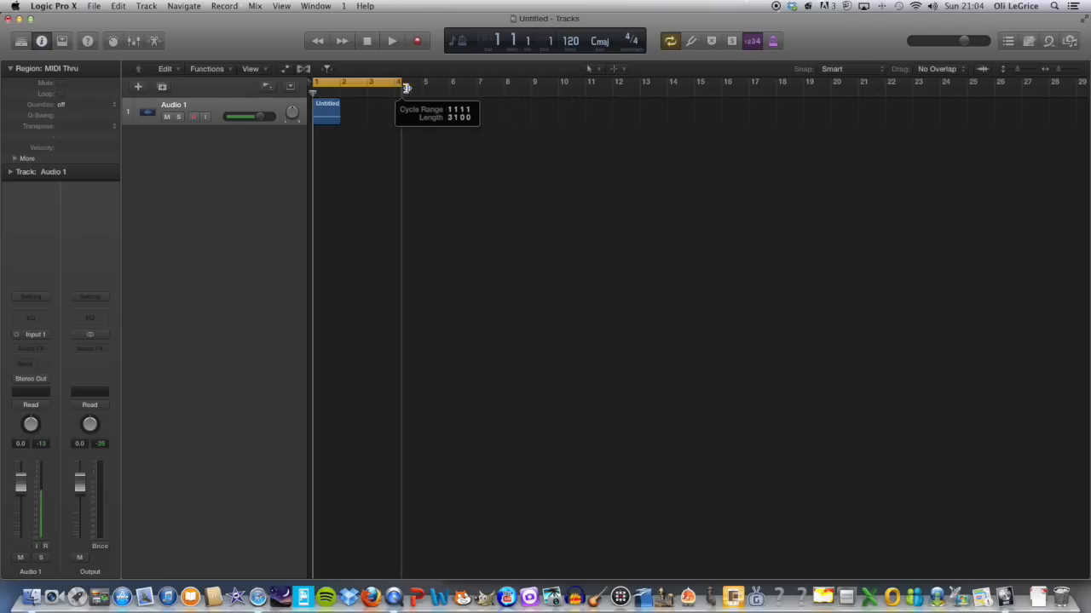
pyautogui.moveTo(407, 89); pyautogui.dragTo(385, 89)
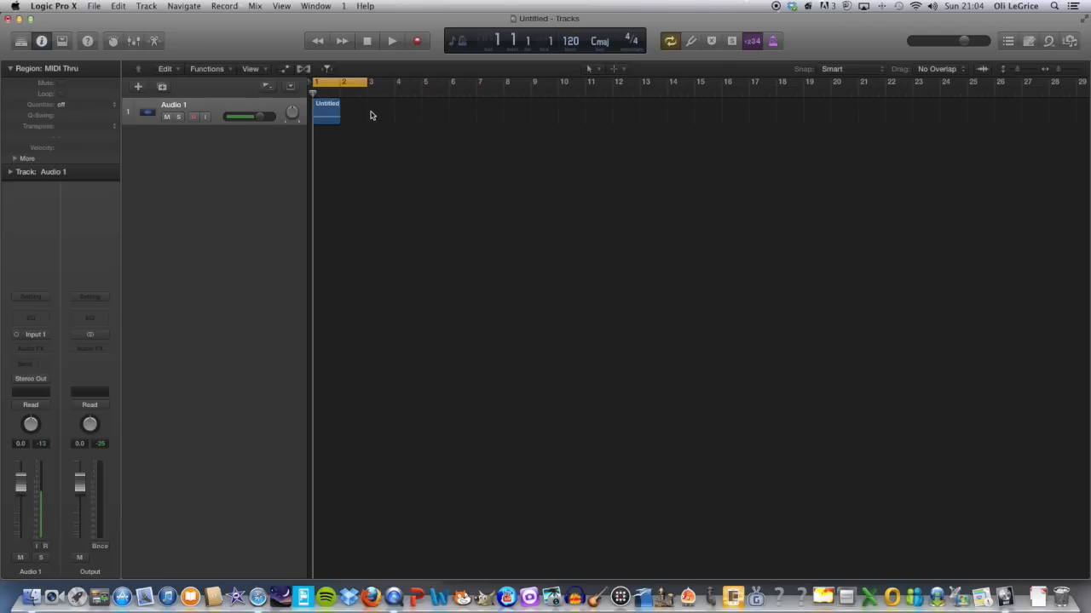
pyautogui.moveTo(358, 113)
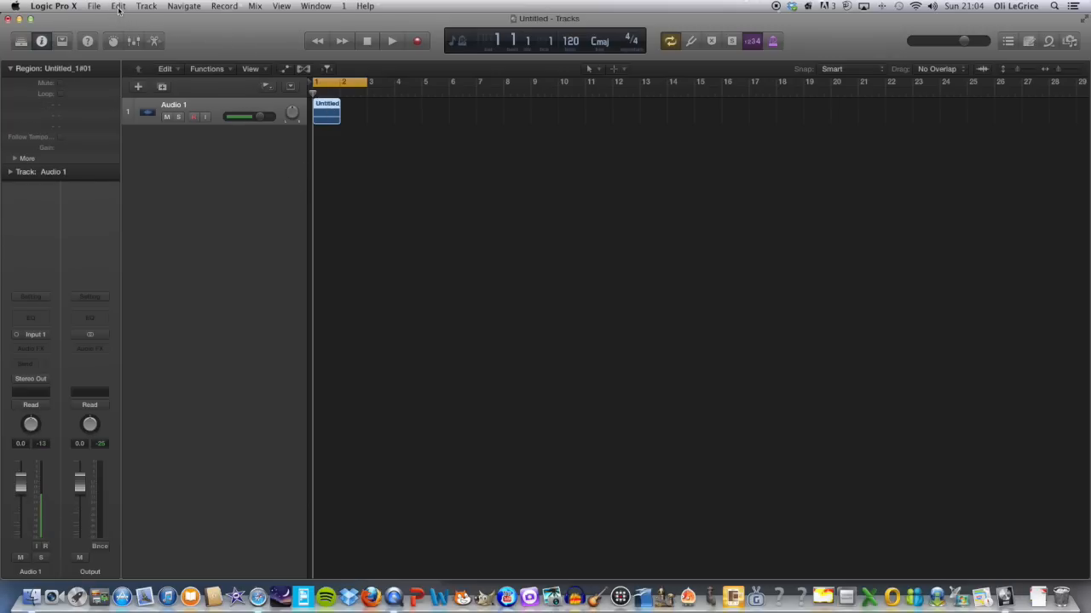
# Step: Bring up the Edit menu to reach the Time Stretch Region Length to Locators command
pyautogui.click(120, 7)
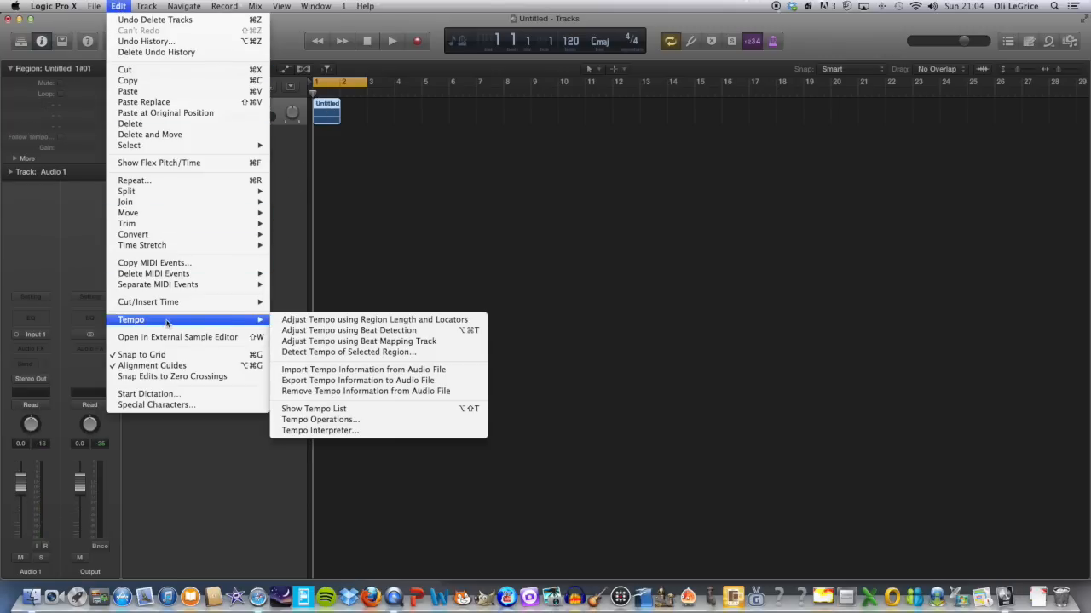
pyautogui.moveTo(142, 245)
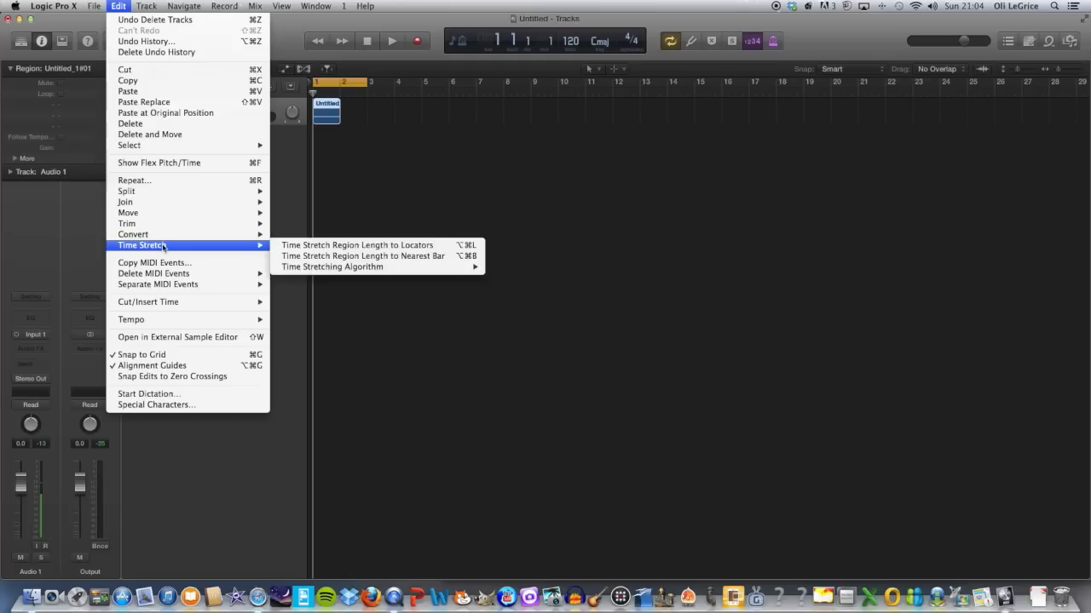
pyautogui.moveTo(358, 246)
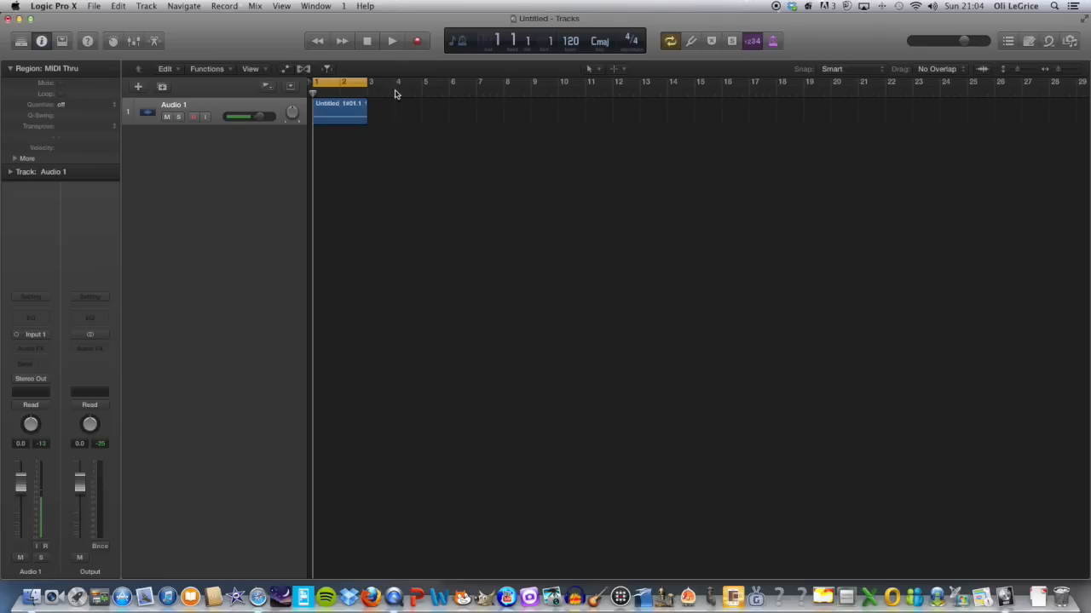
pyautogui.click(392, 40)
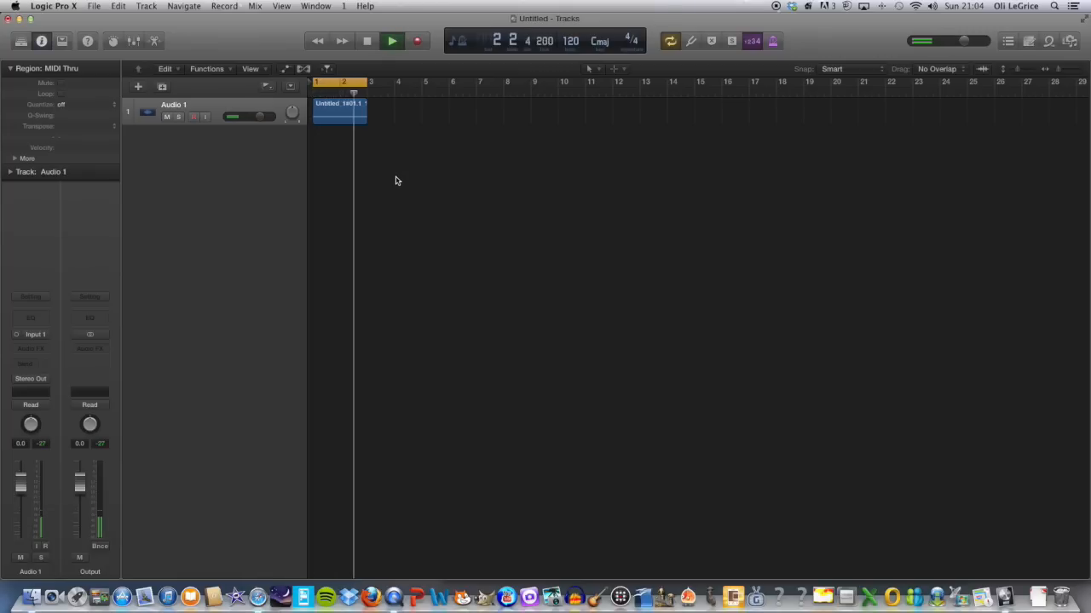
pyautogui.click(392, 41)
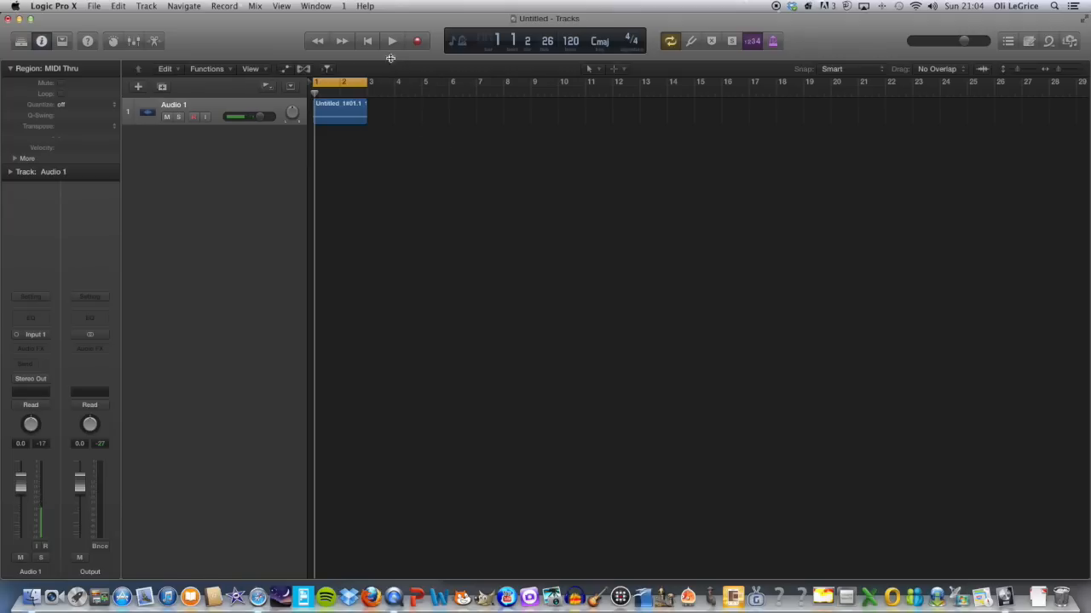
pyautogui.moveTo(364, 38)
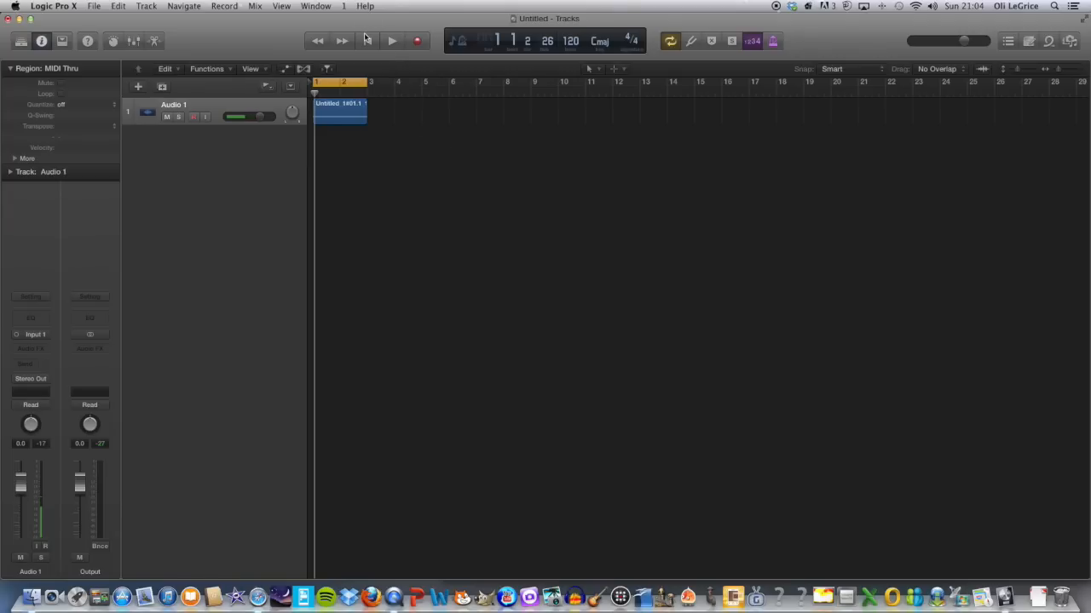